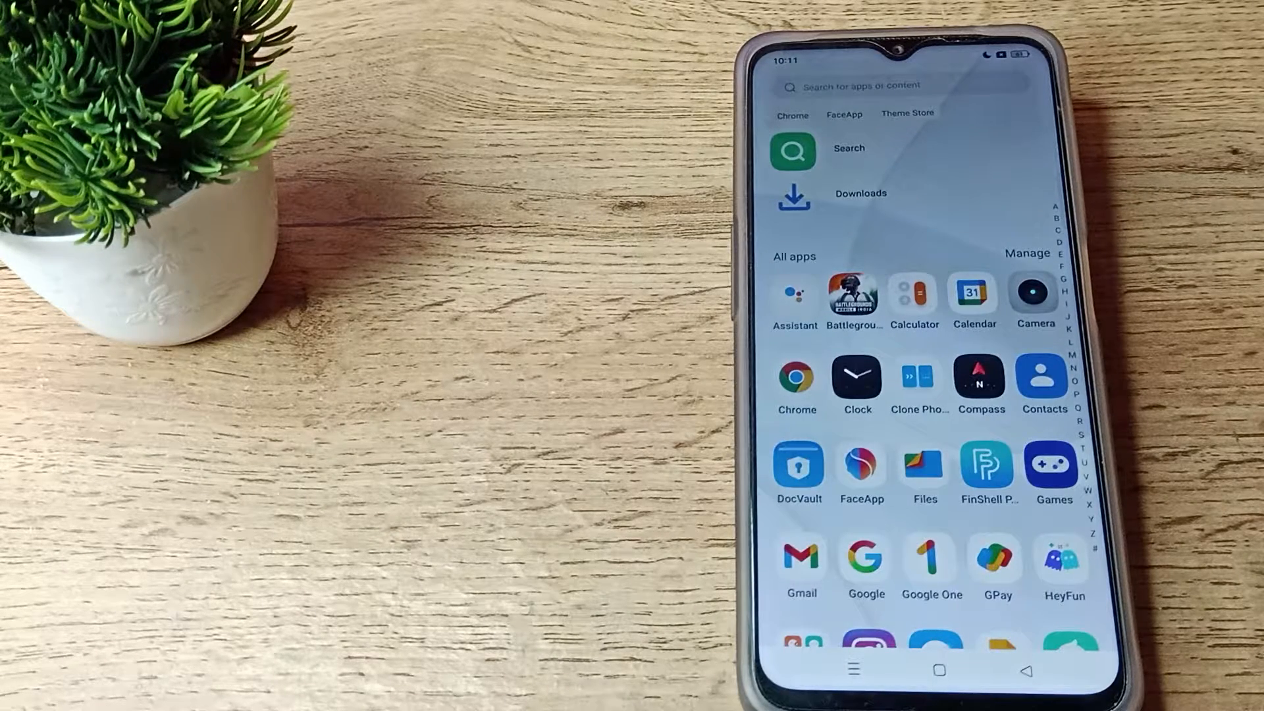
# Scroll the app drawer to Settings and open it, reopening after an accidental exit.
pyautogui.scroll(-3)
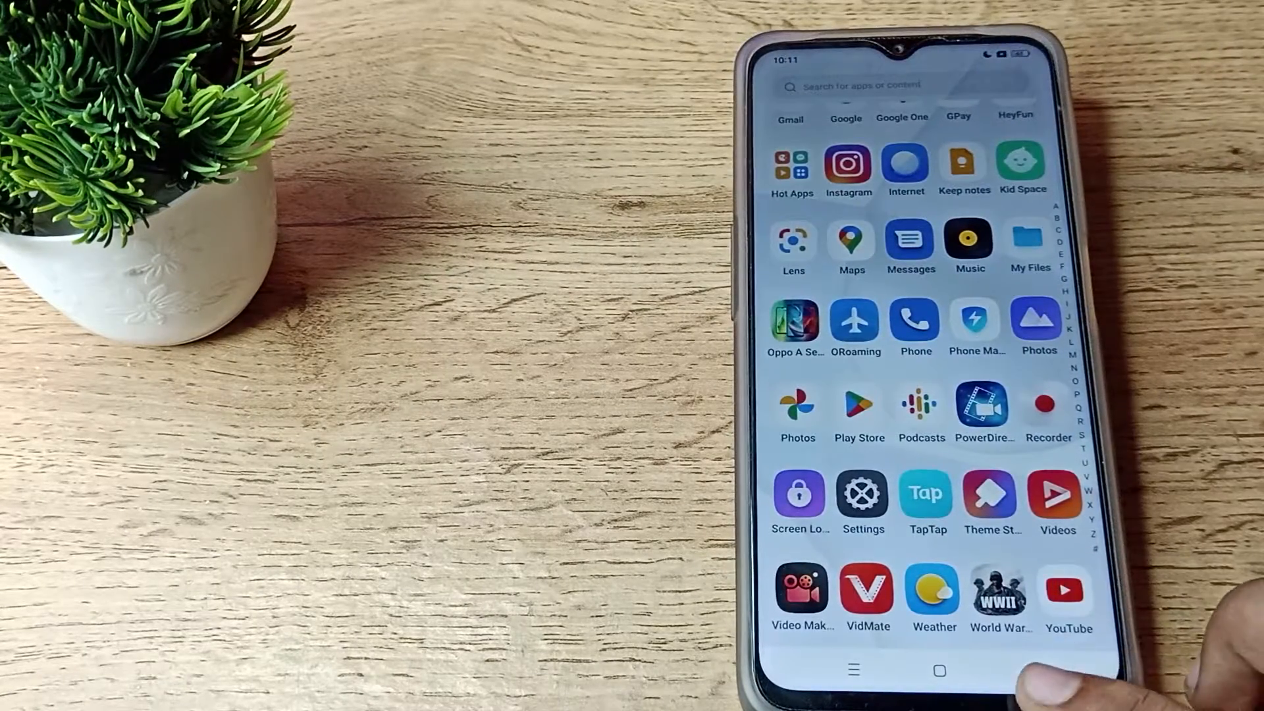
pyautogui.click(938, 671)
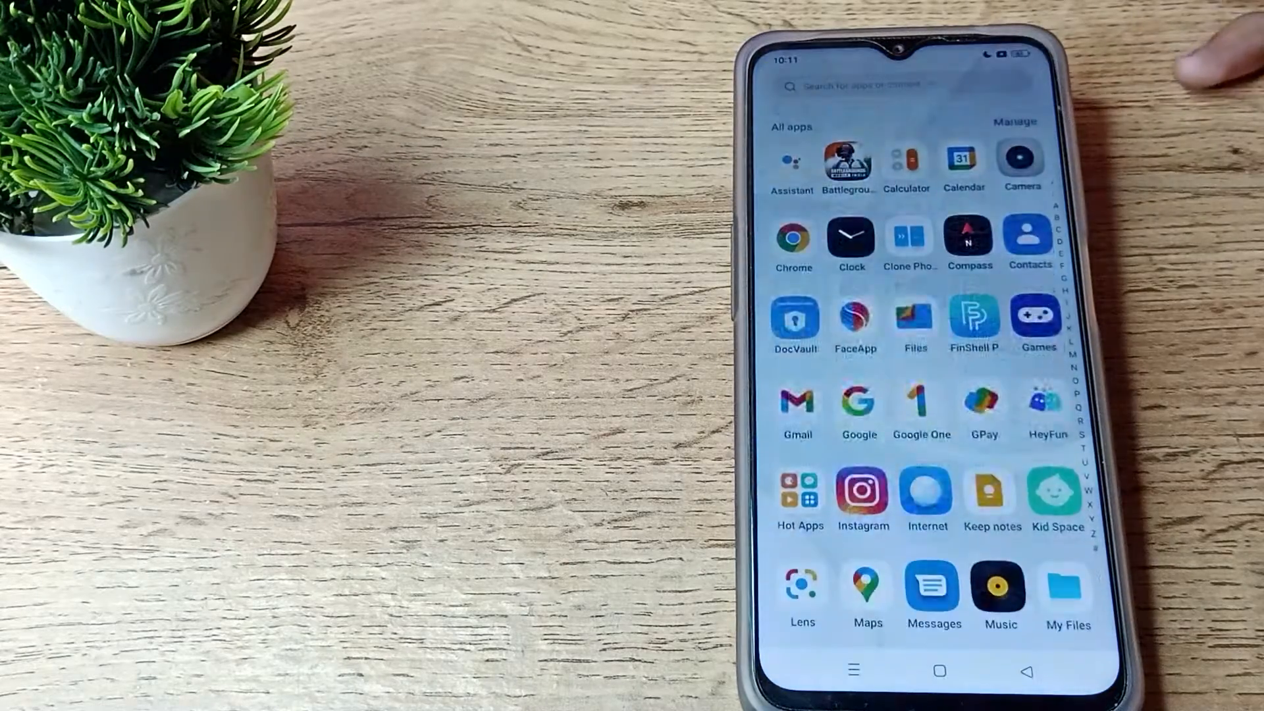
pyautogui.scroll(-3)
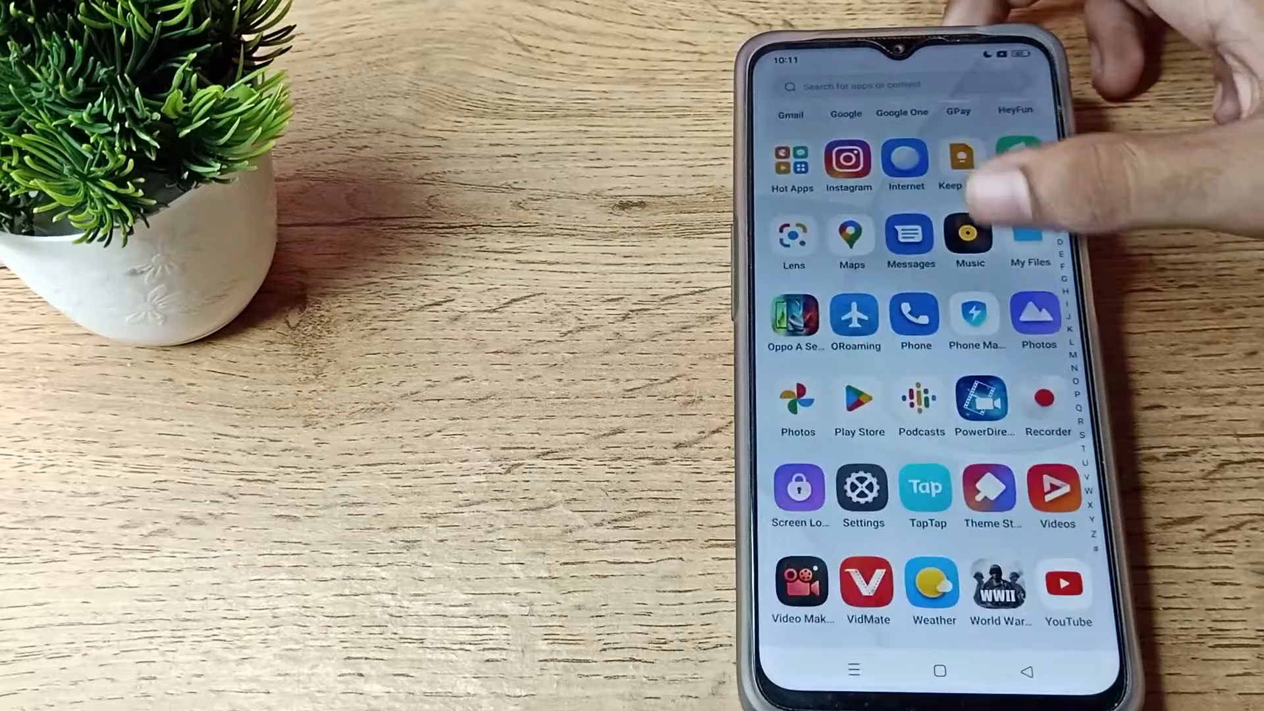
pyautogui.scroll(-3)
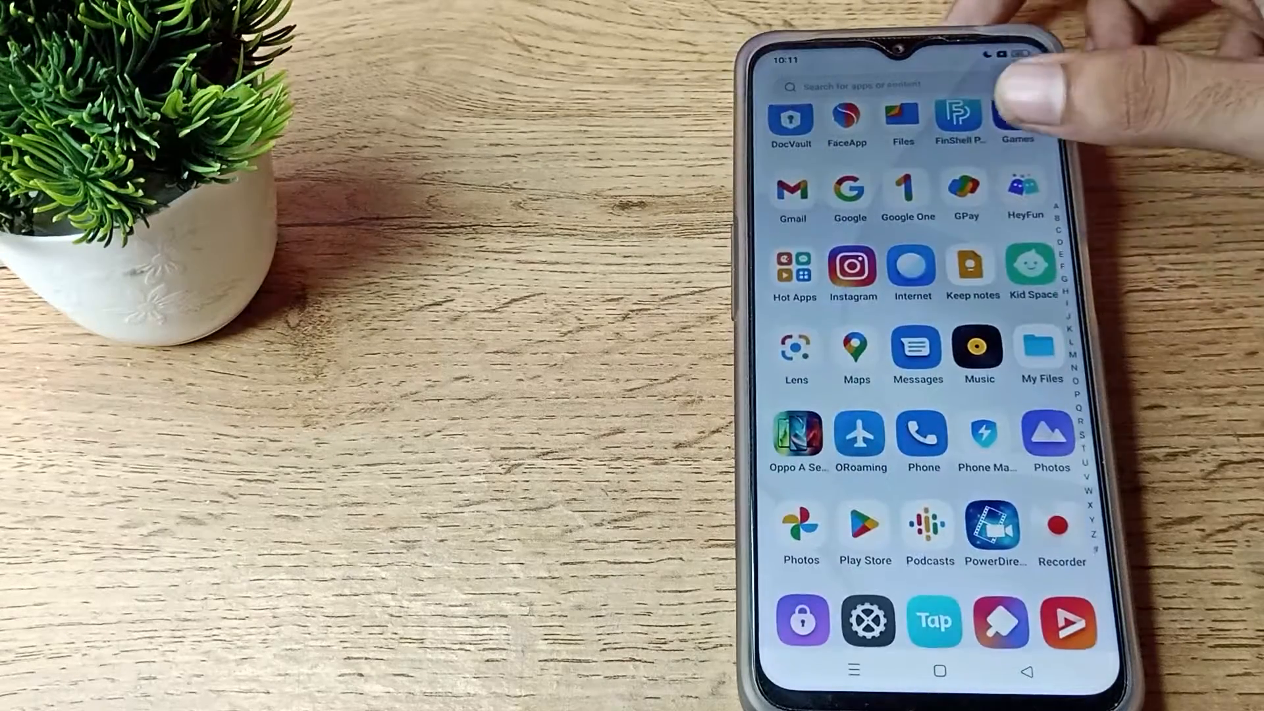
pyautogui.click(868, 621)
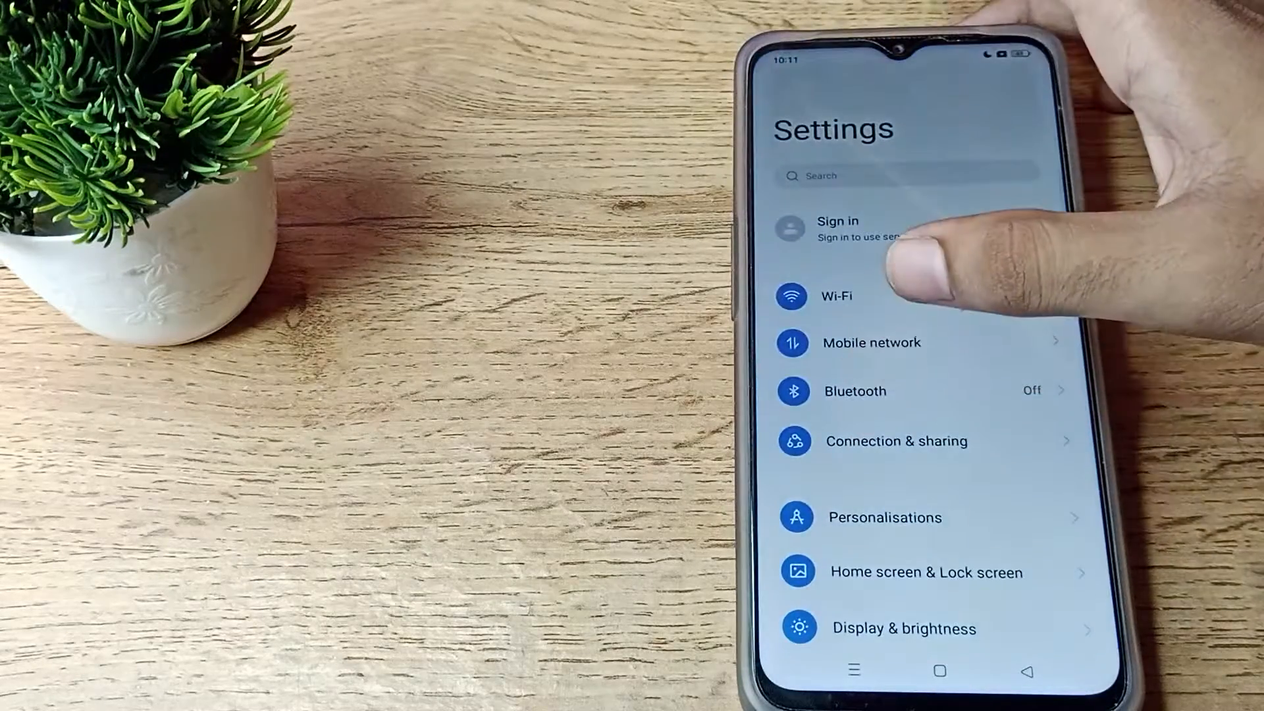
pyautogui.click(871, 343)
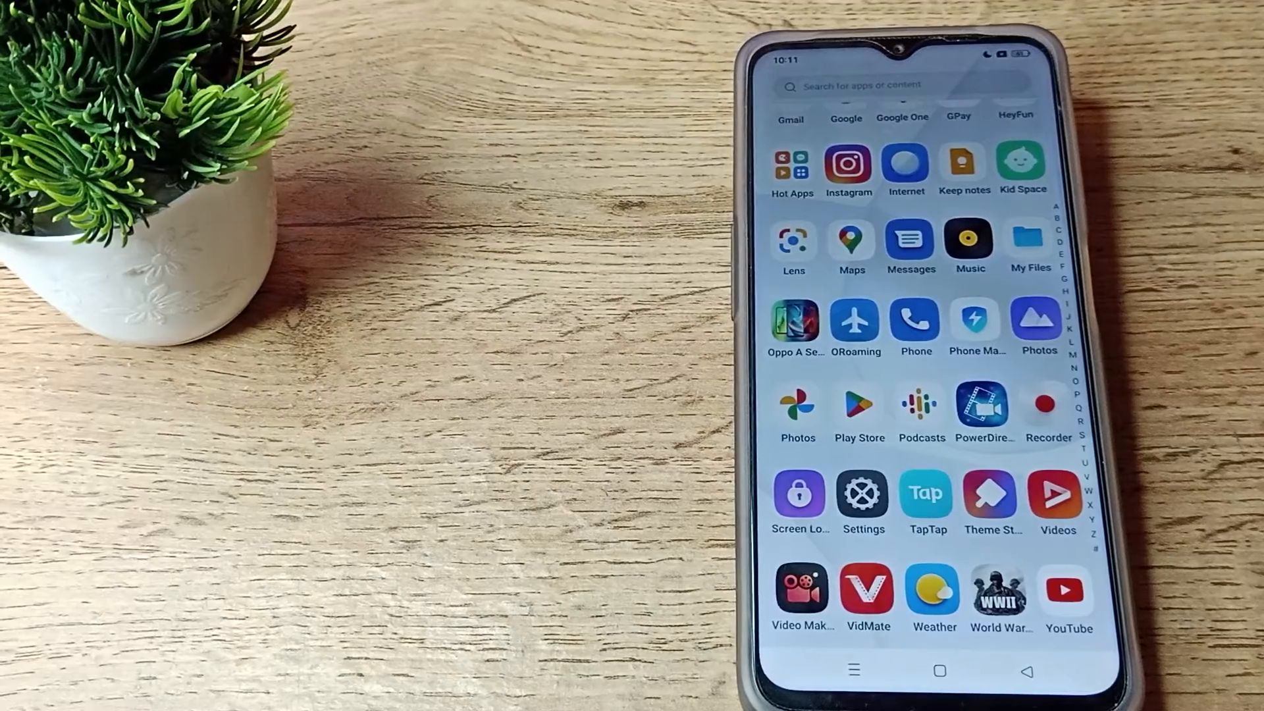
pyautogui.click(863, 493)
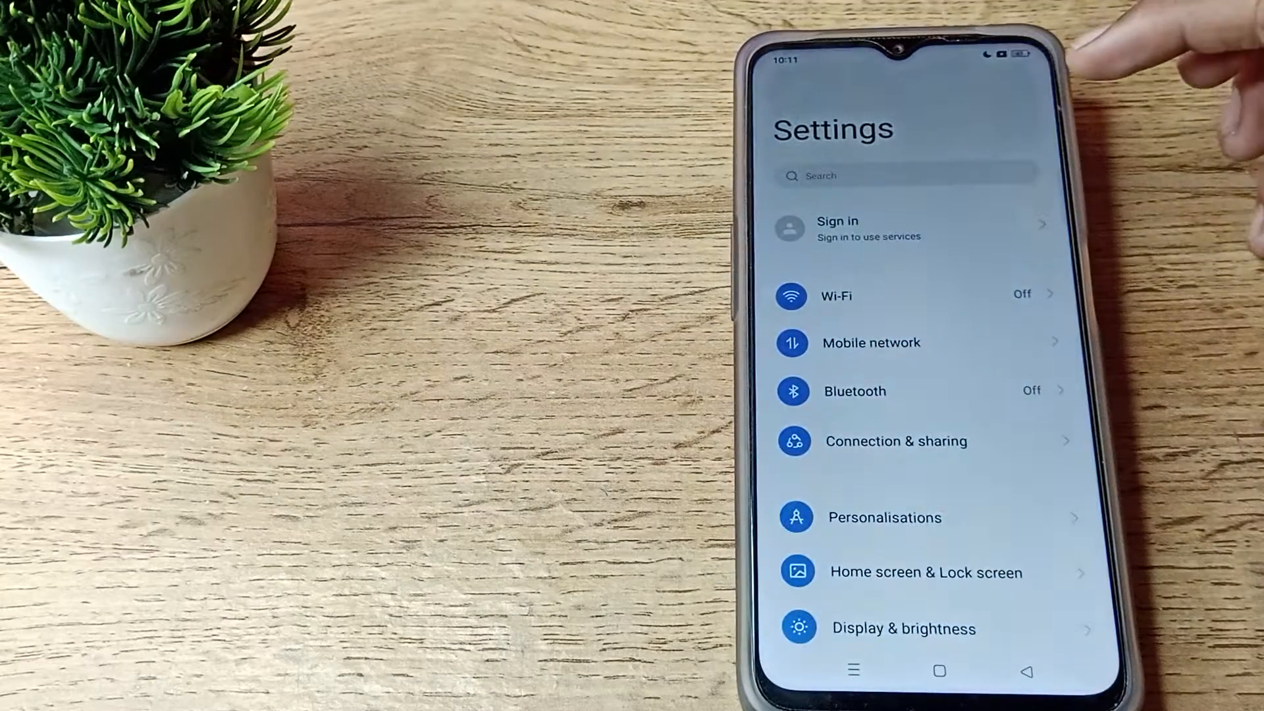
# Scroll down to Sound & vibration and open it to reach Do Not Disturb.
pyautogui.scroll(-3)
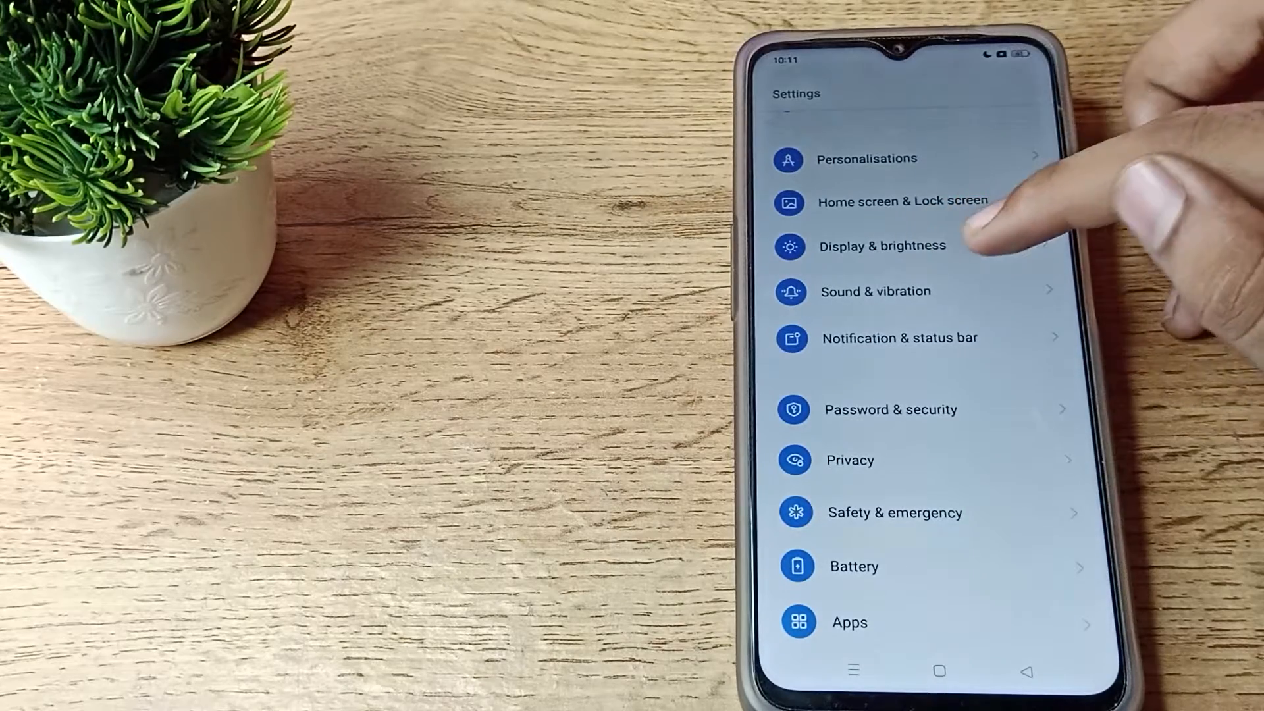
pyautogui.click(876, 291)
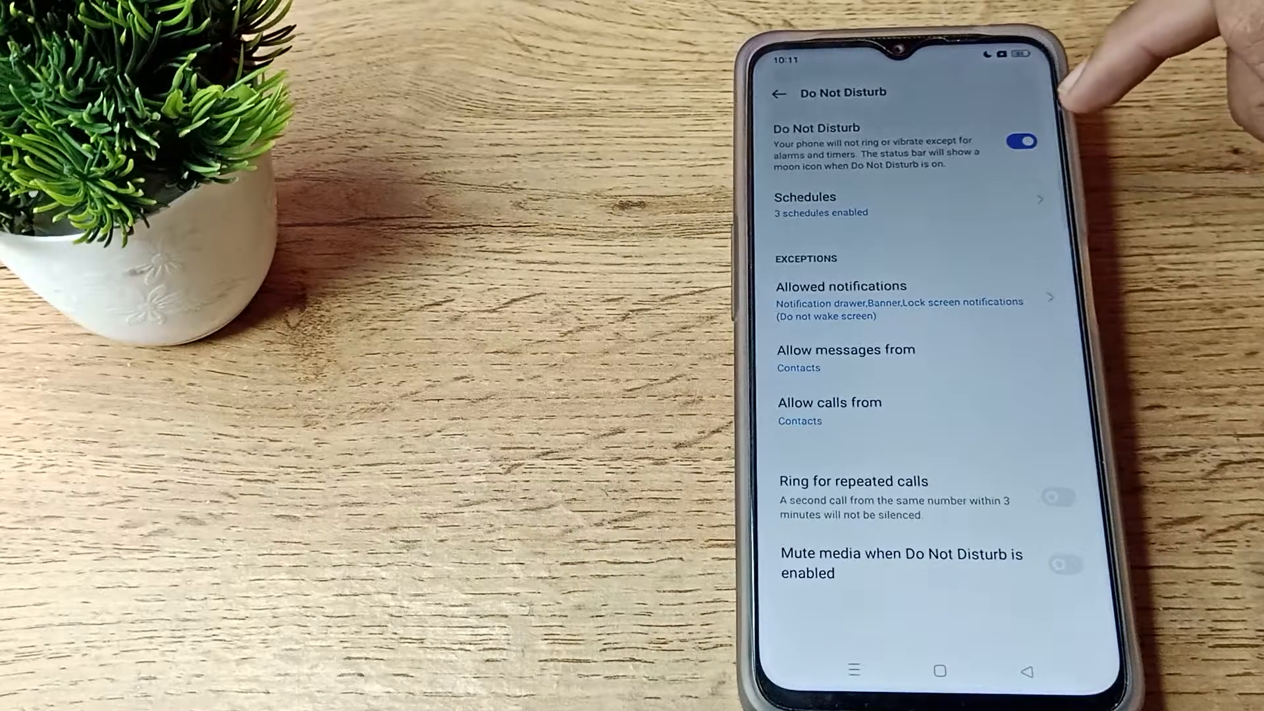
# Turn the Do Not Disturb toggle off and scroll back through the app drawer.
pyautogui.click(1021, 141)
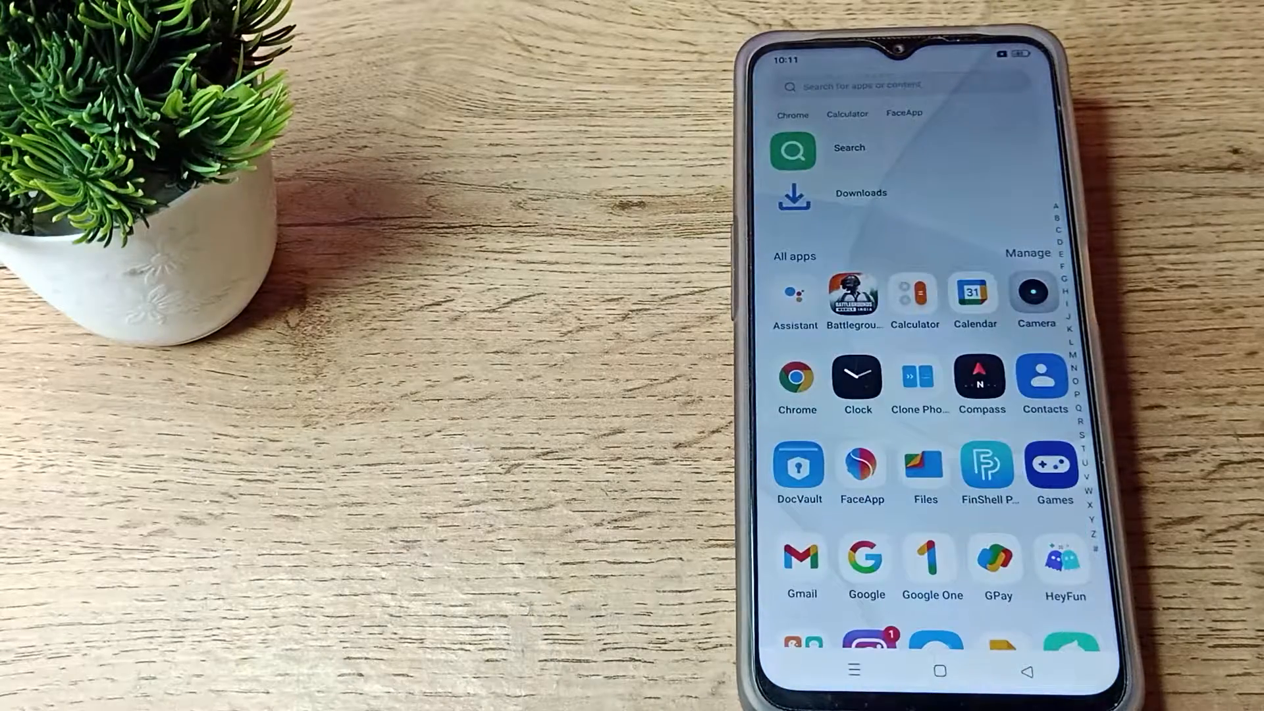
pyautogui.scroll(-3)
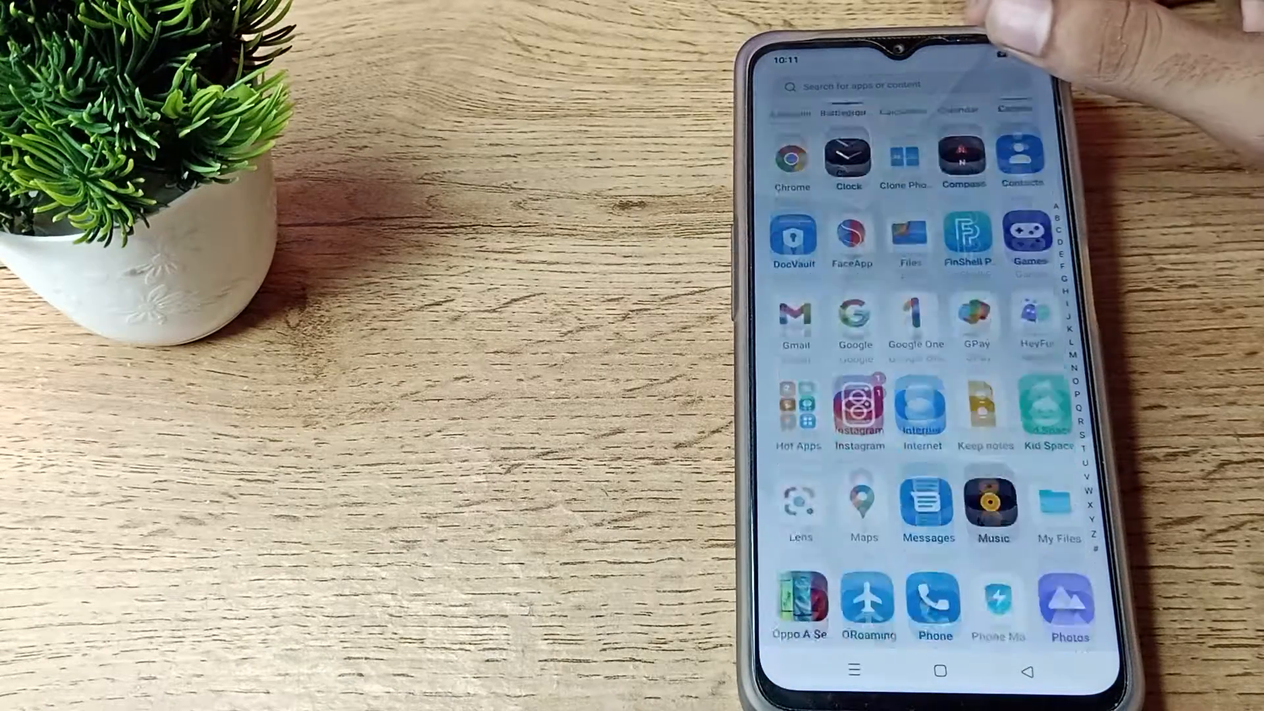
pyautogui.scroll(-3)
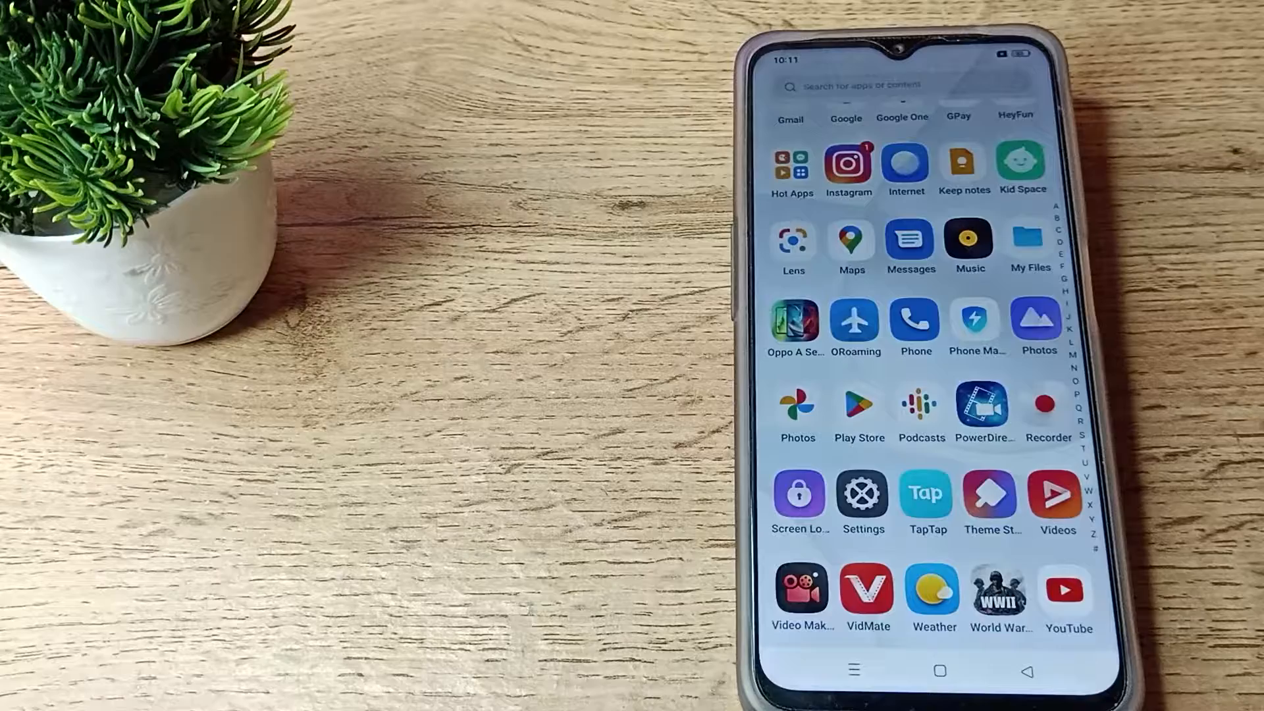